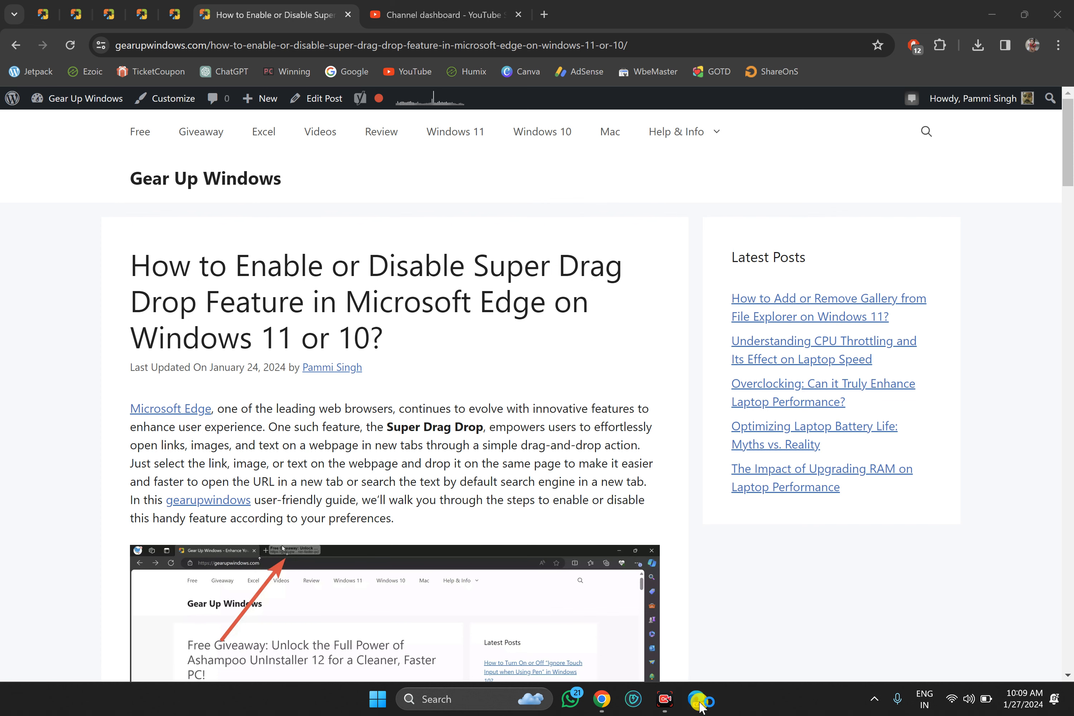
- Switch to the other Edge window showing the Microsoft Start new tab page
{"action": "left_click", "coordinate": [696, 698]}
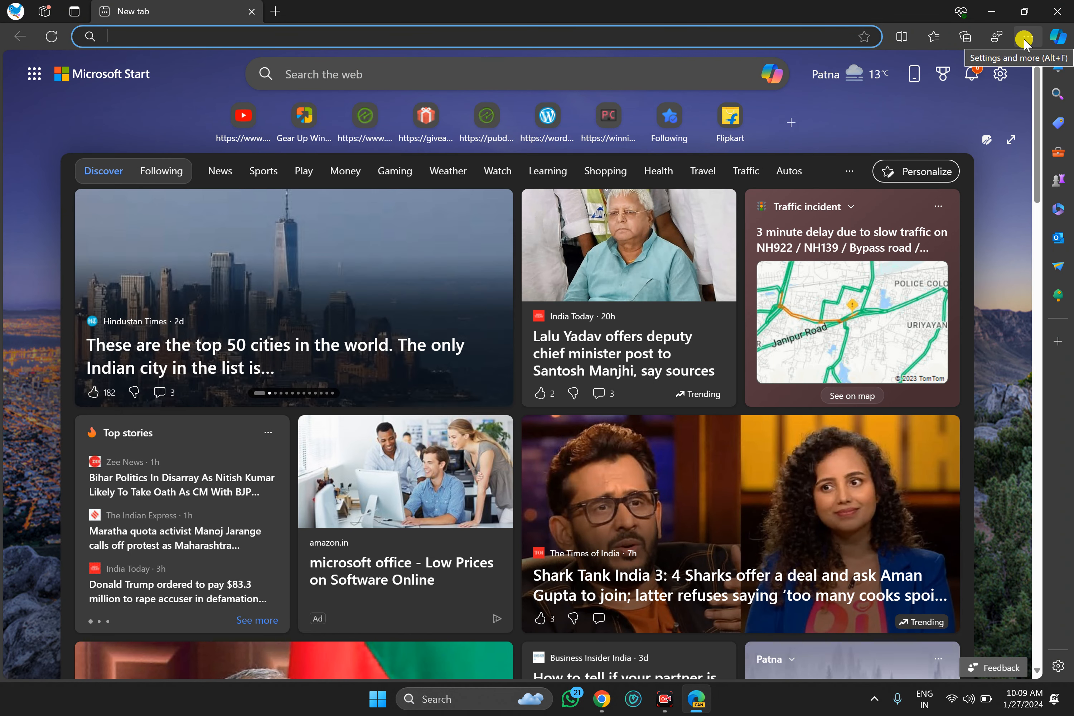
- Go from the Settings and more menu to Edge Settings, Appearance section
{"action": "left_click", "coordinate": [1027, 37]}
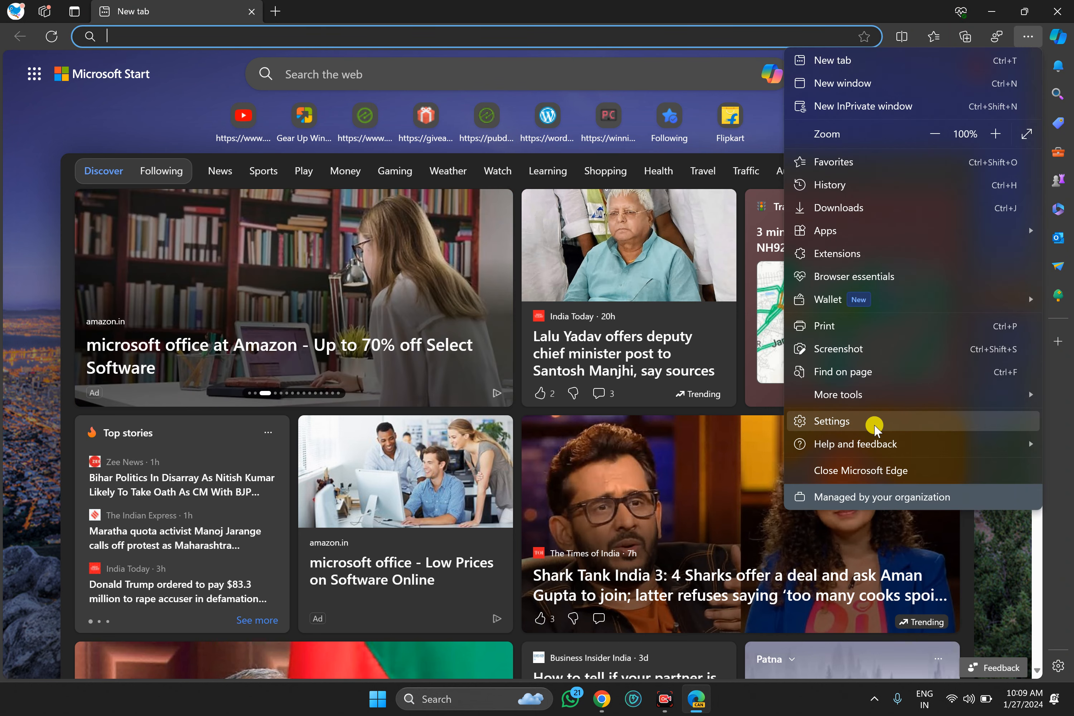
{"action": "left_click", "coordinate": [831, 421]}
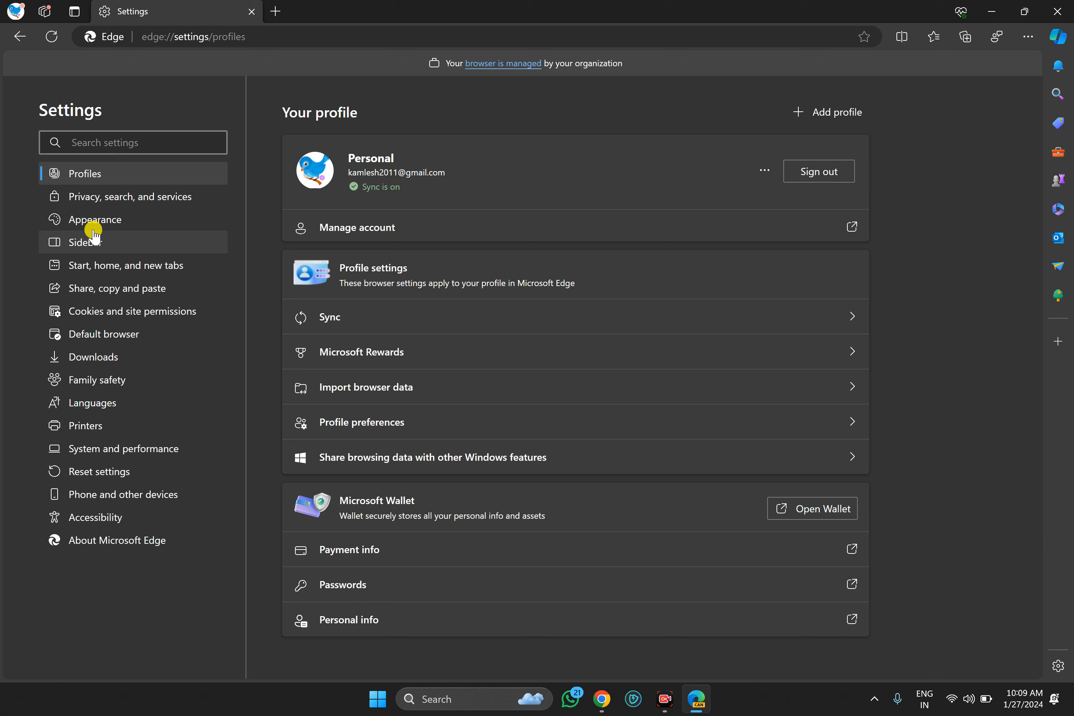
{"action": "left_click", "coordinate": [99, 219]}
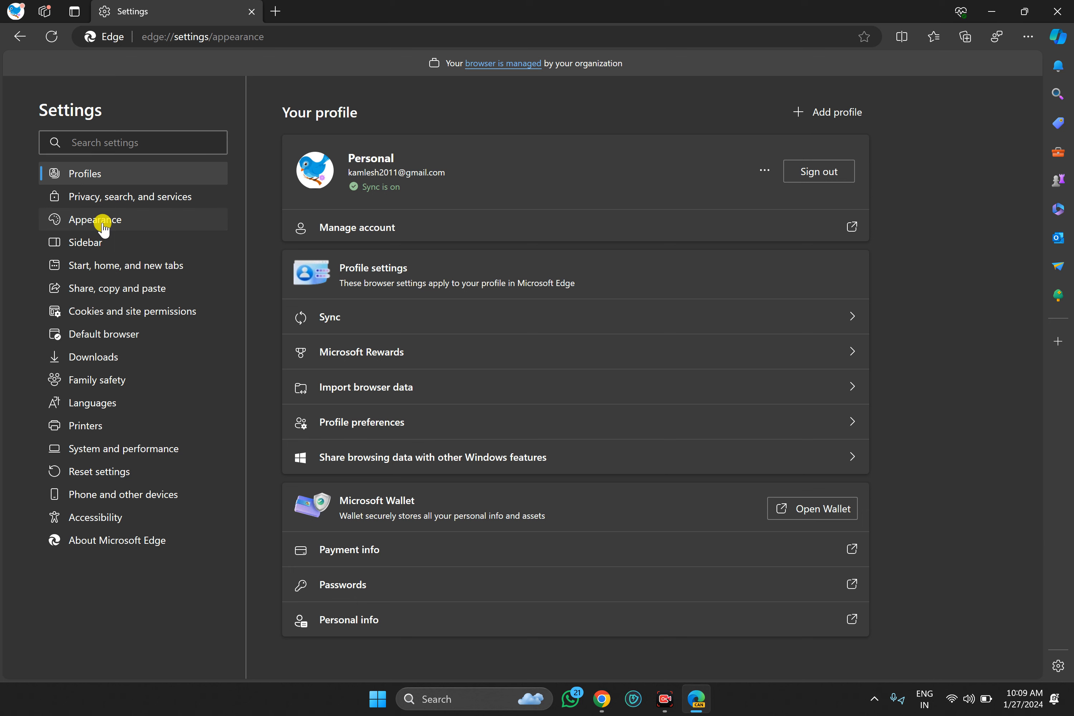
- Turn on the Enable Super Drag and Drop toggle under Customize browser
{"action": "left_click", "coordinate": [98, 219]}
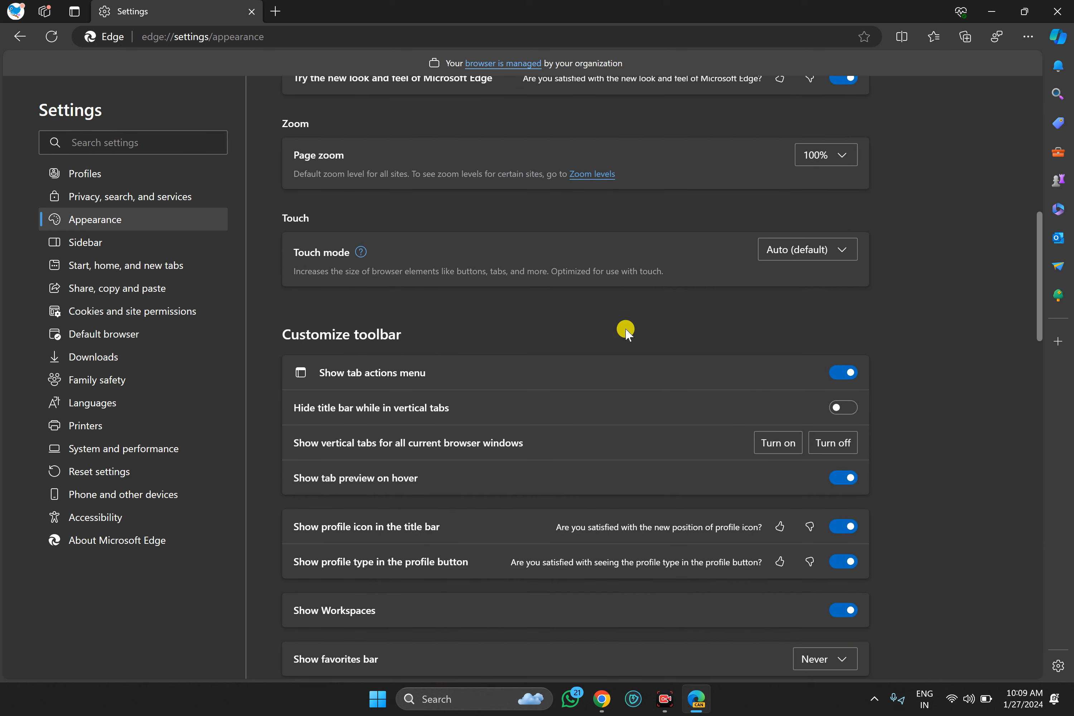
{"action": "scroll", "scroll_direction": "down", "scroll_amount": 3}
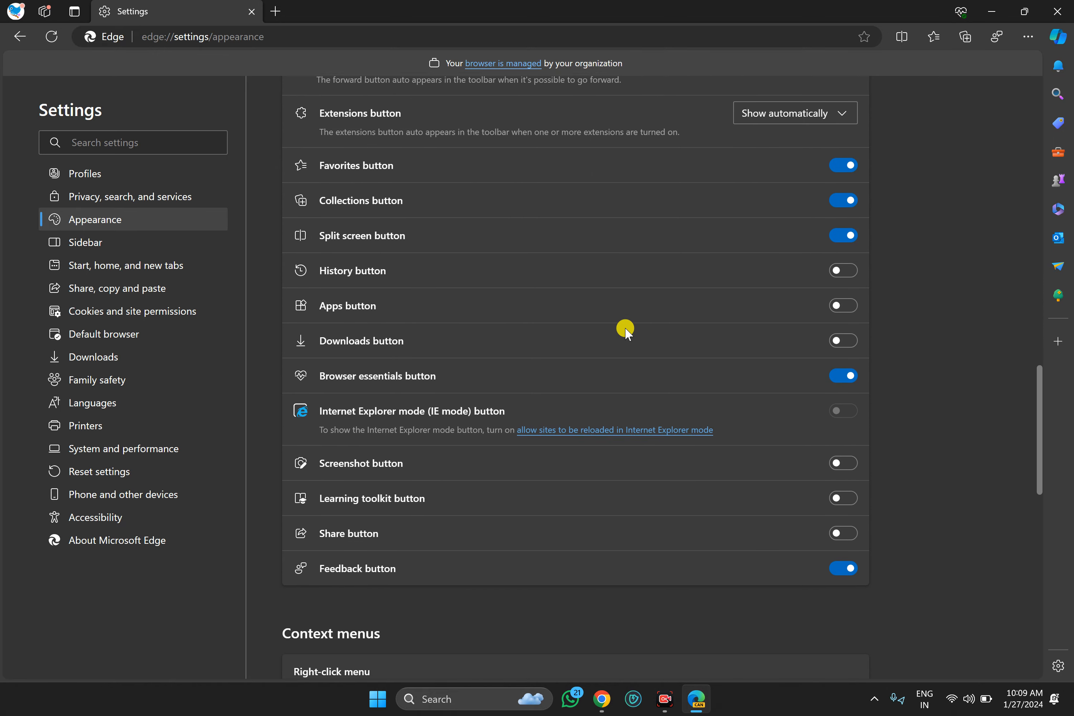
{"action": "scroll", "scroll_direction": "down", "scroll_amount": 3}
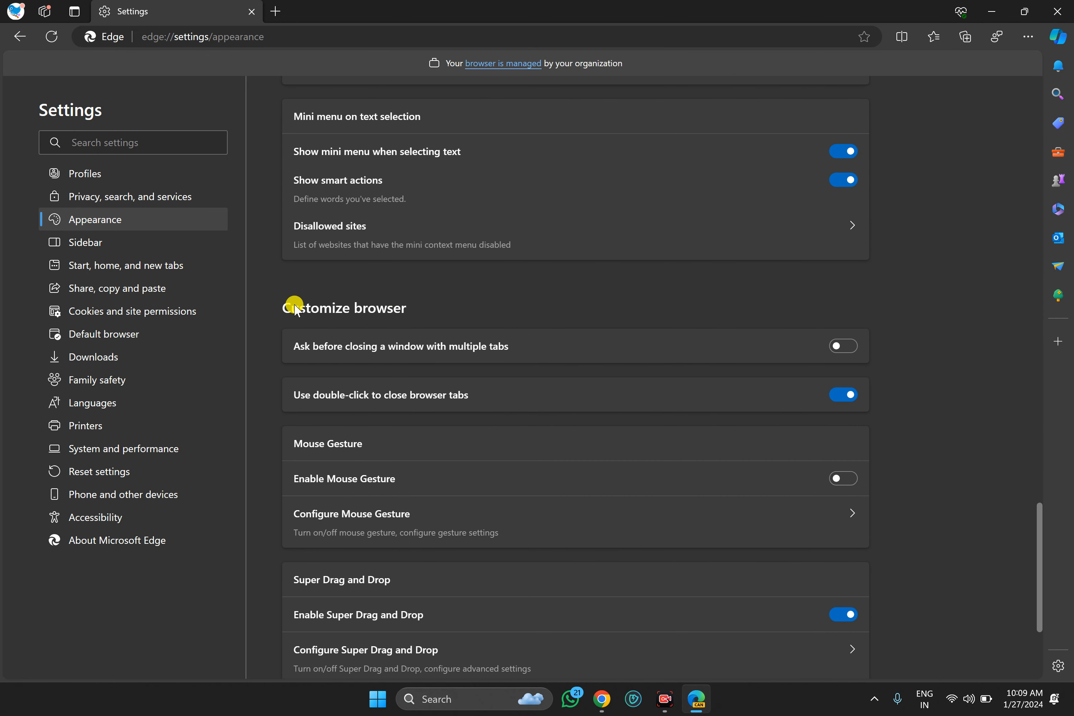
{"action": "scroll", "scroll_direction": "down", "scroll_amount": 3}
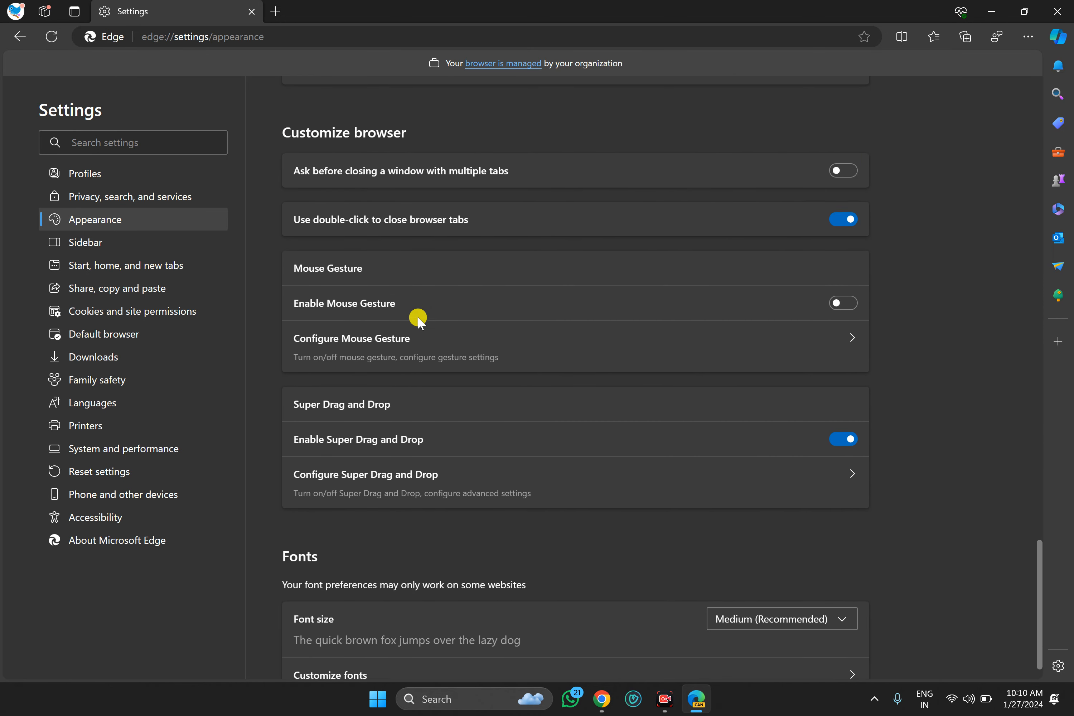
{"action": "scroll", "scroll_direction": "down", "scroll_amount": 3}
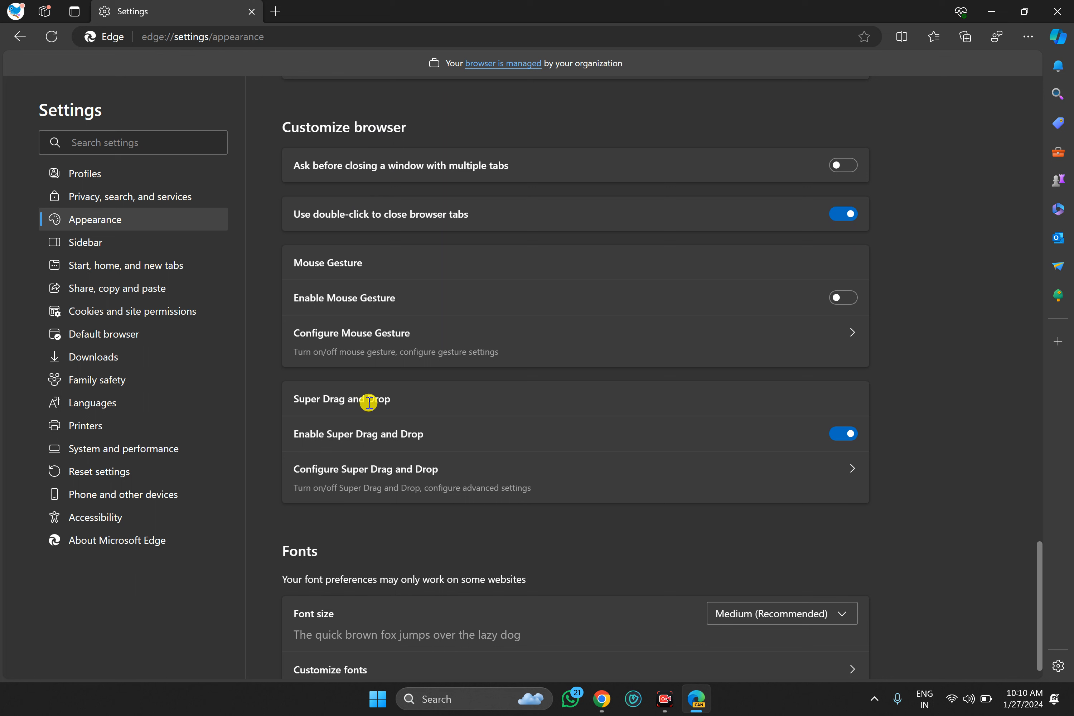
{"action": "mouse_move", "coordinate": [313, 442]}
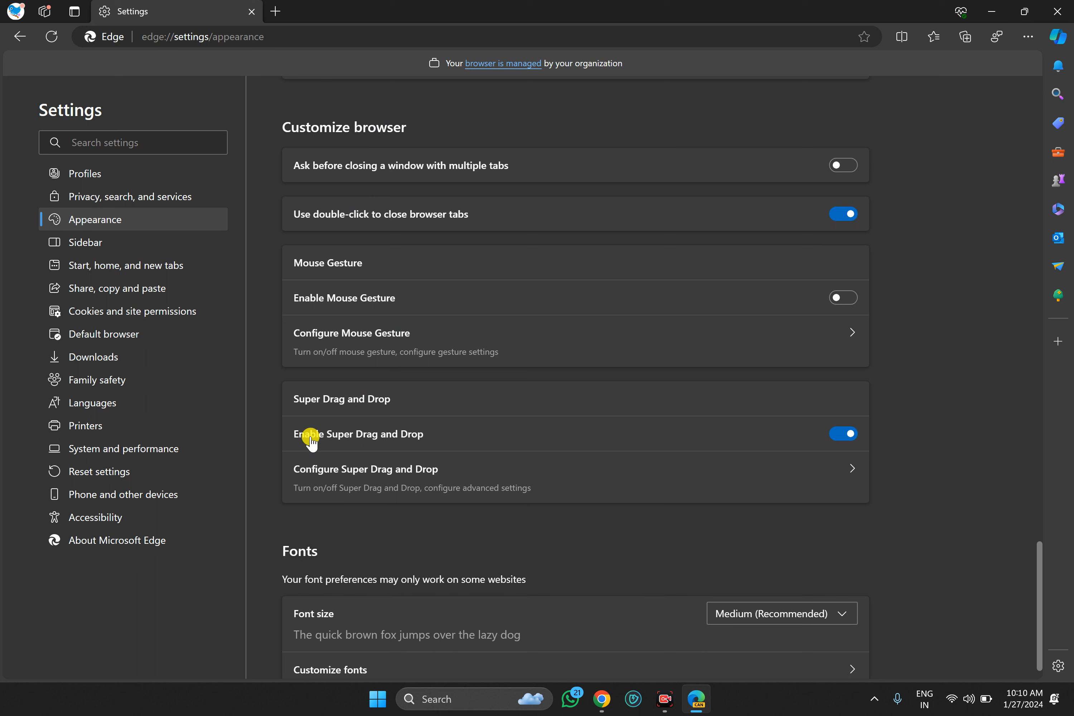
{"action": "mouse_move", "coordinate": [728, 441]}
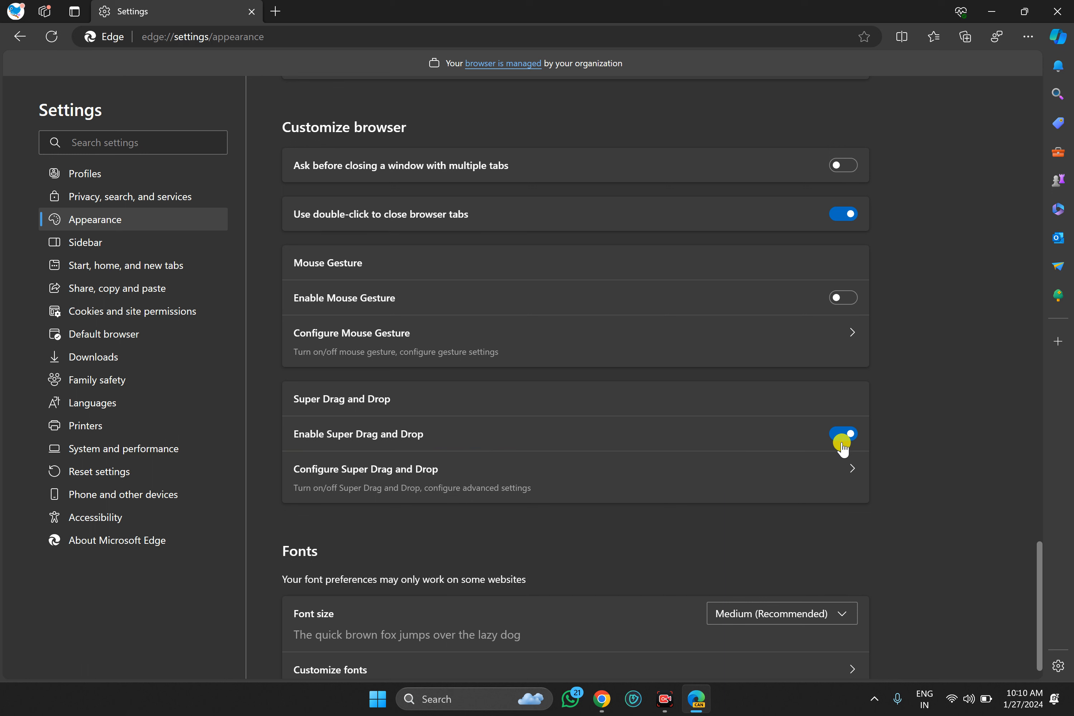
{"action": "left_click", "coordinate": [843, 434]}
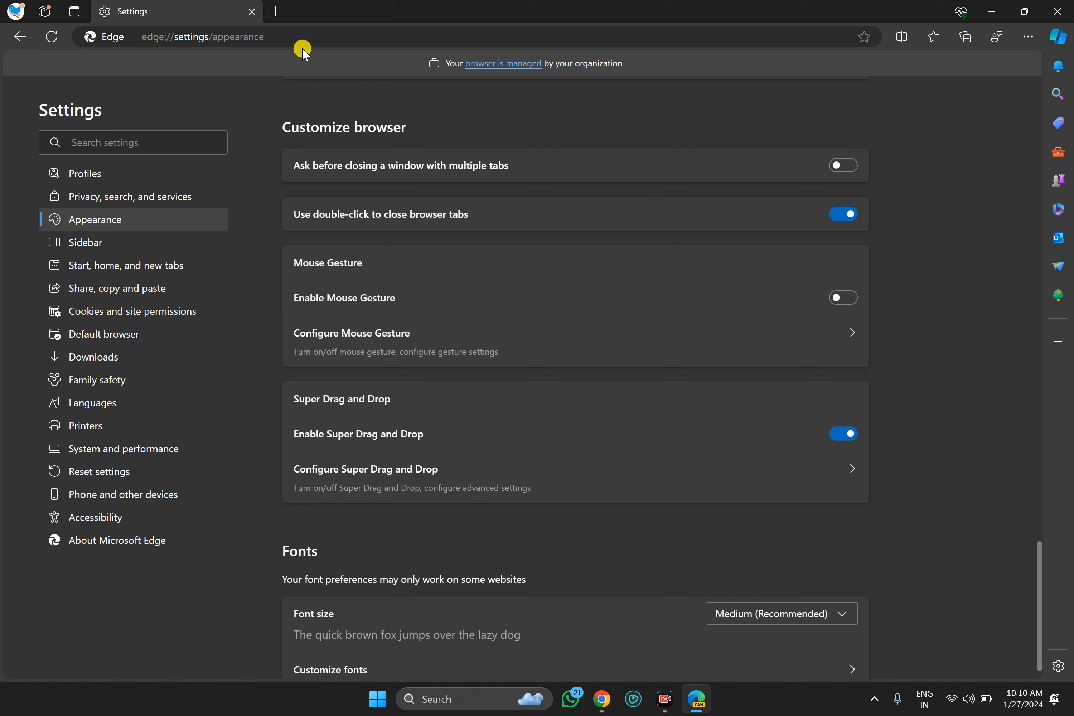
- Open the AnyMP4 DVD Creator article and select 'Unlock Your Creative Potential' in its title
{"action": "left_click", "coordinate": [202, 37]}
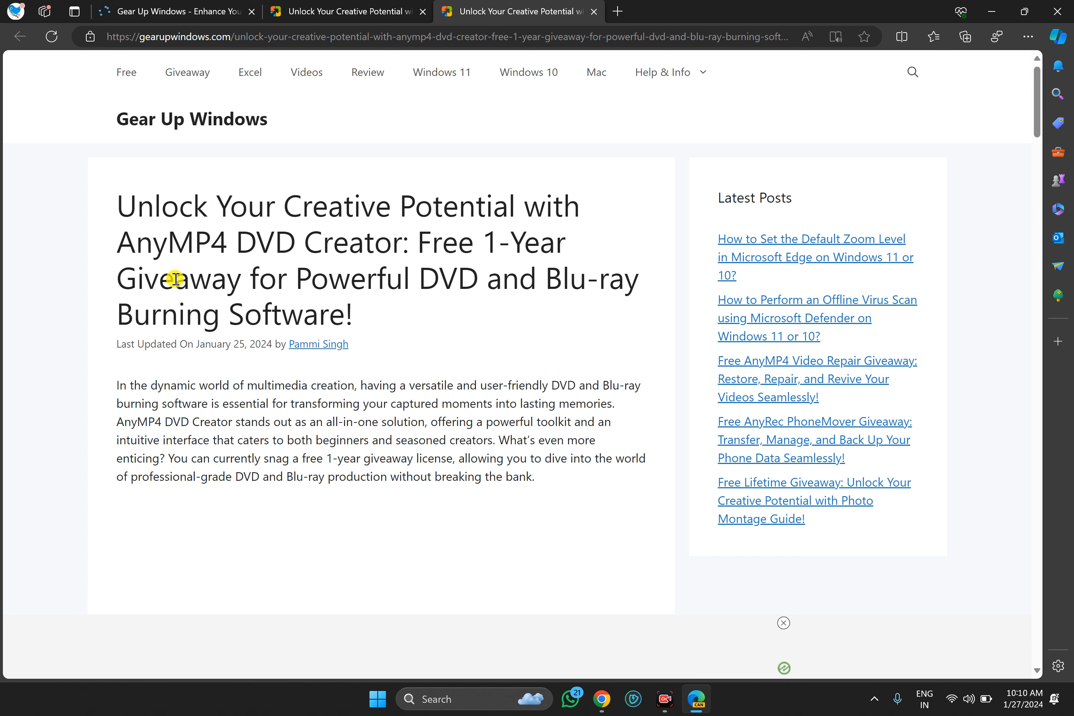
{"action": "scroll", "scroll_direction": "down", "scroll_amount": 3}
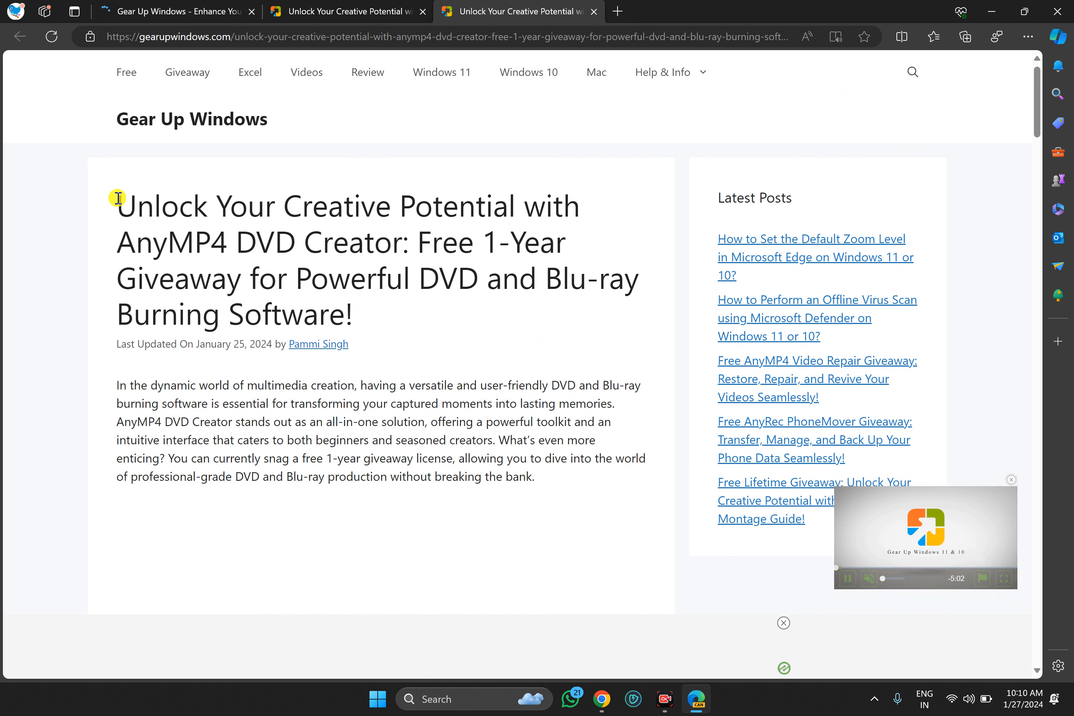
{"action": "left_click_drag", "start_coordinate": [116, 206], "coordinate": [514, 206]}
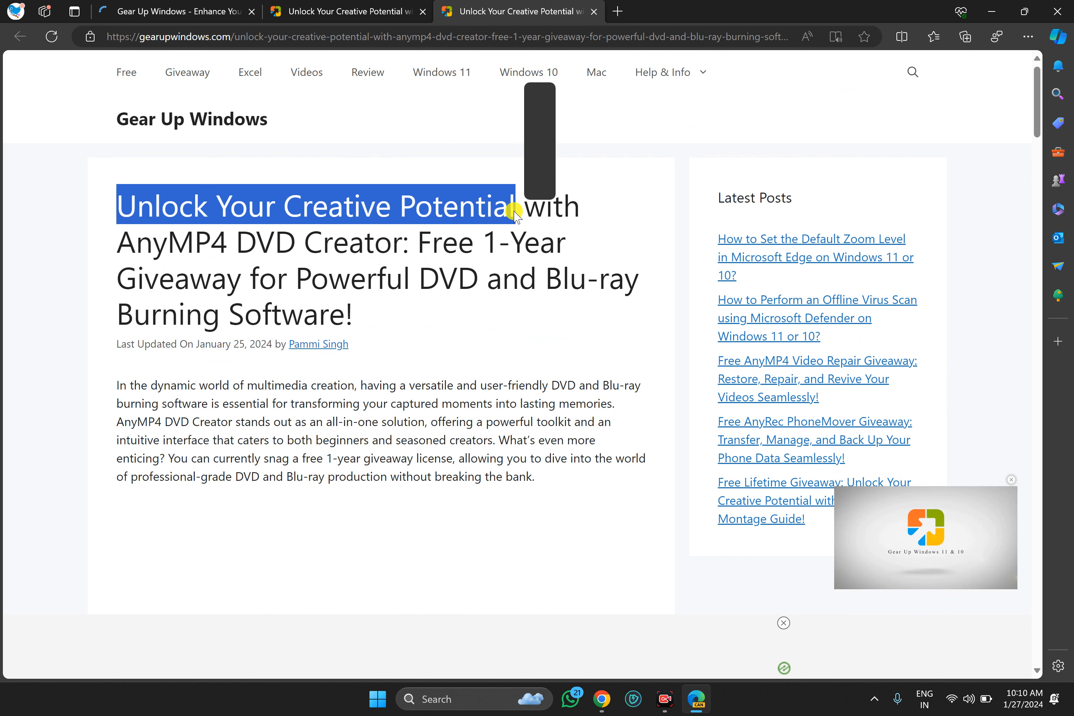